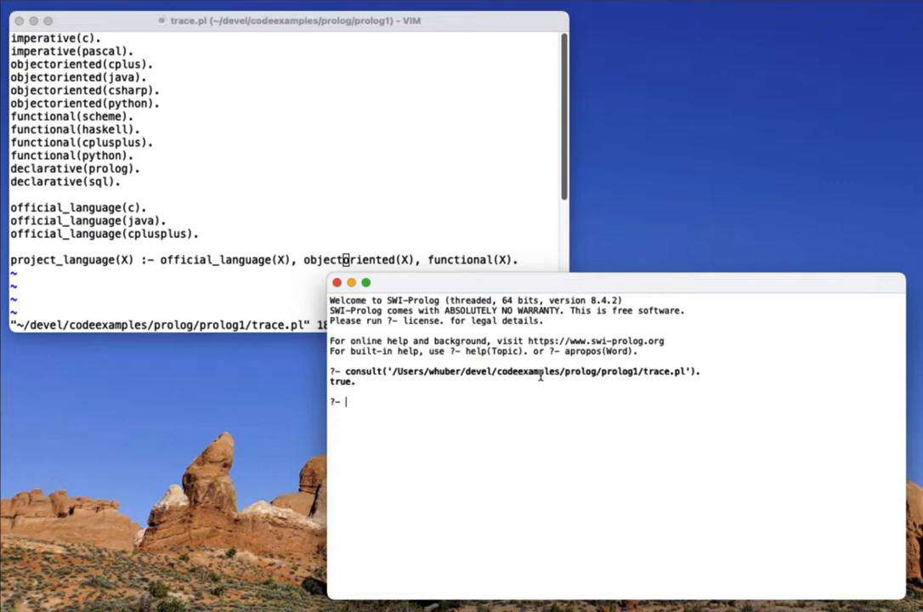
- Query project_langauge(X). at the ?- prompt, misspelled, and run it
text(project)
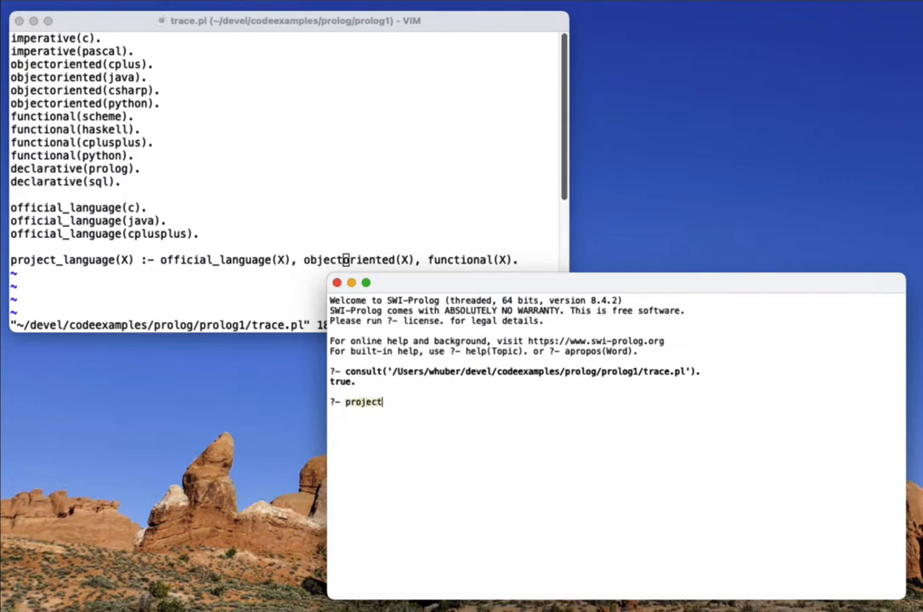
text(_langauge(X).)
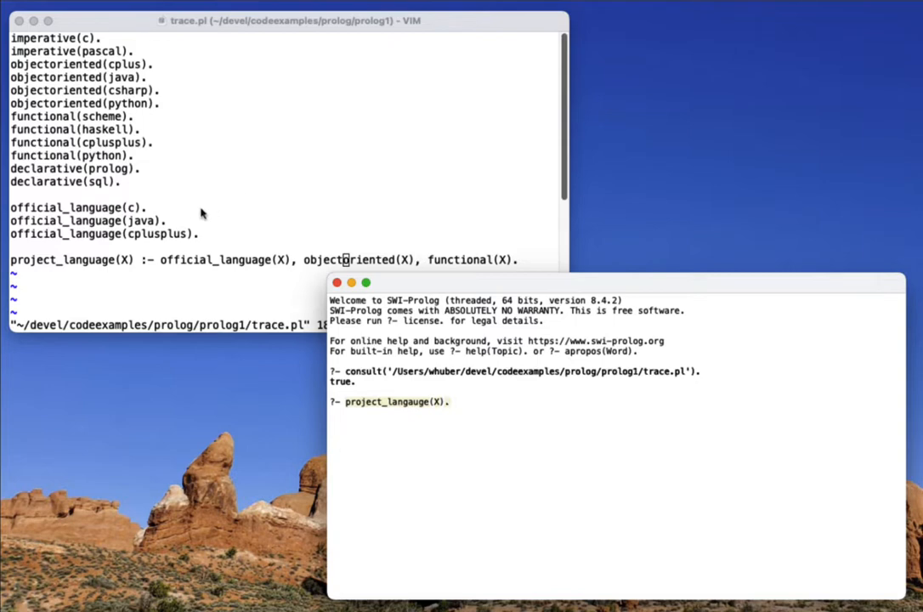
mouse_move(96, 48)
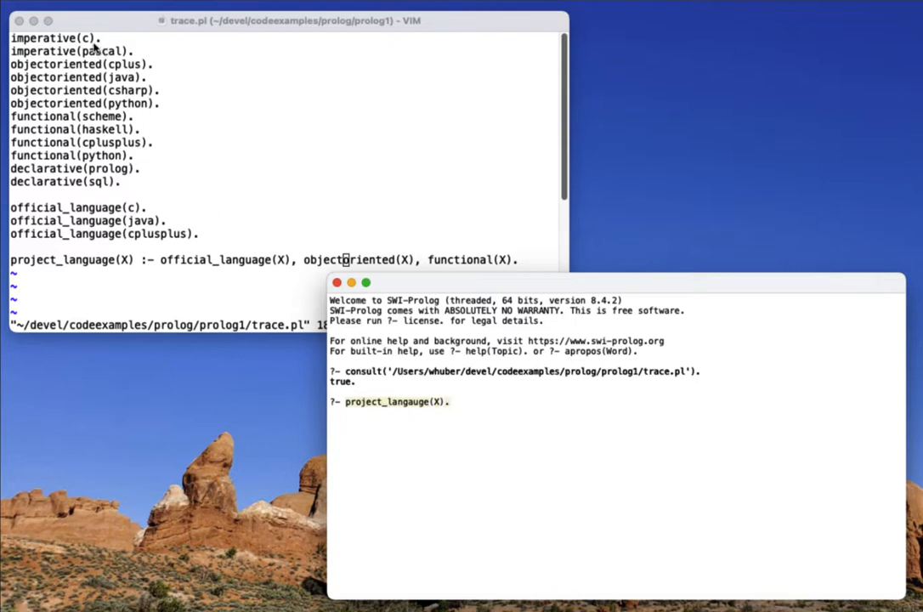
mouse_move(187, 170)
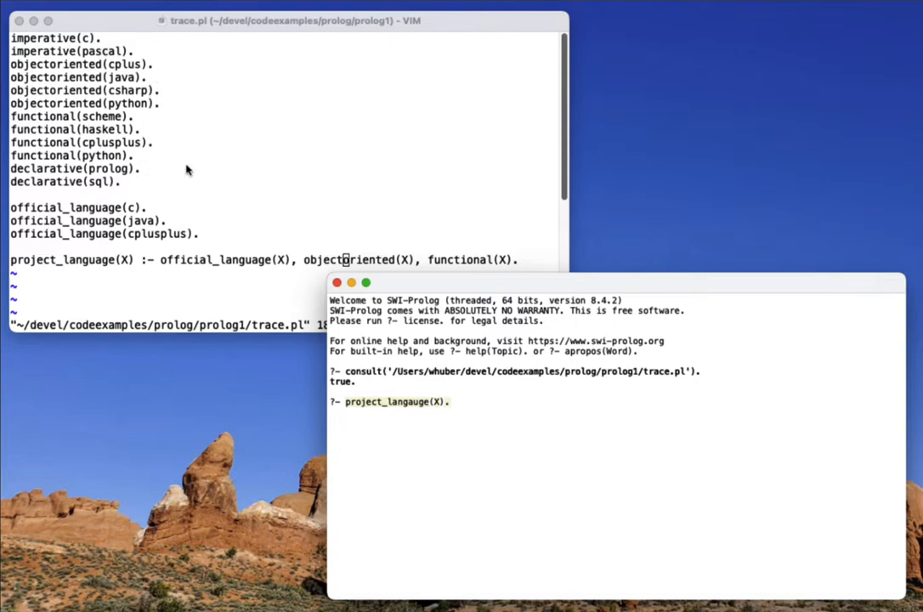
text(.)
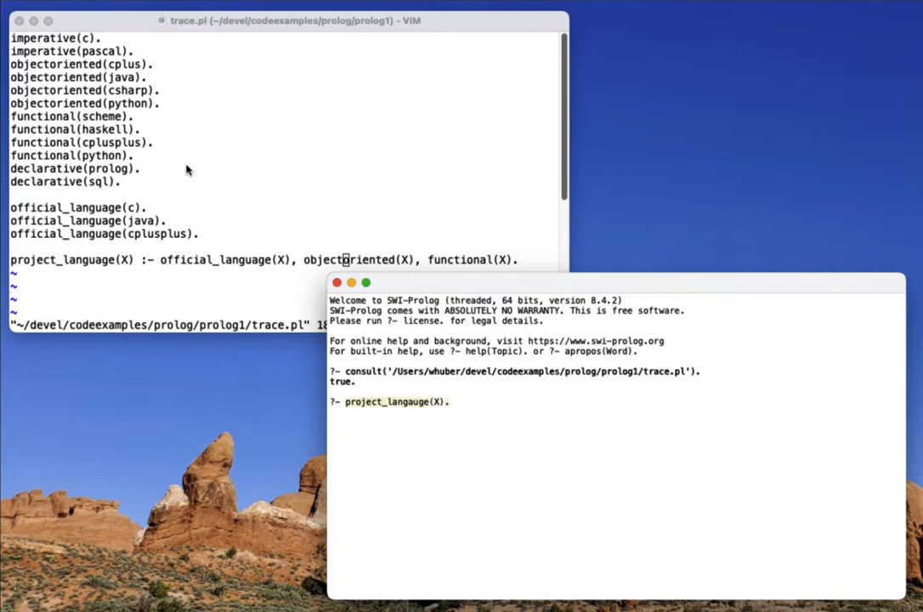
mouse_move(241, 285)
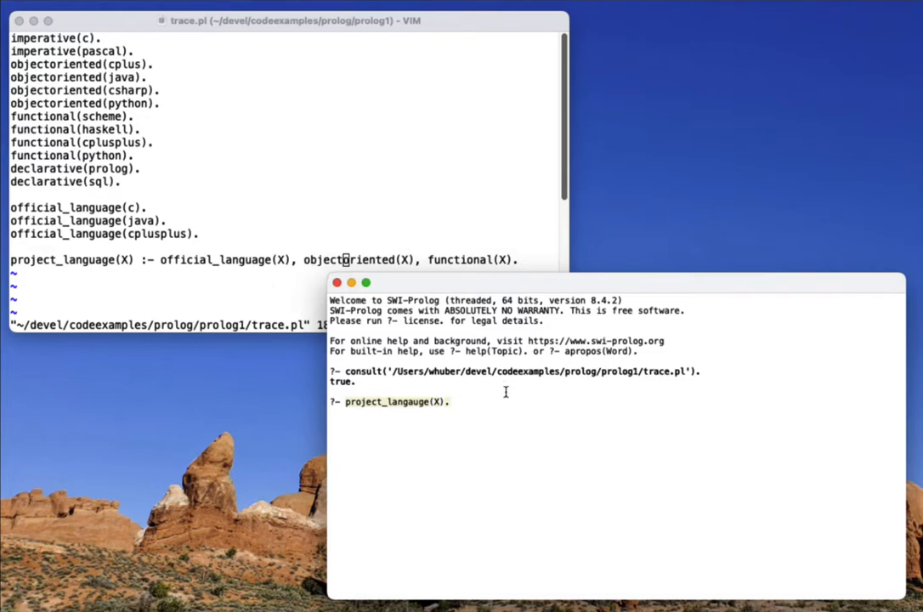
key(Return)
text(trace.)
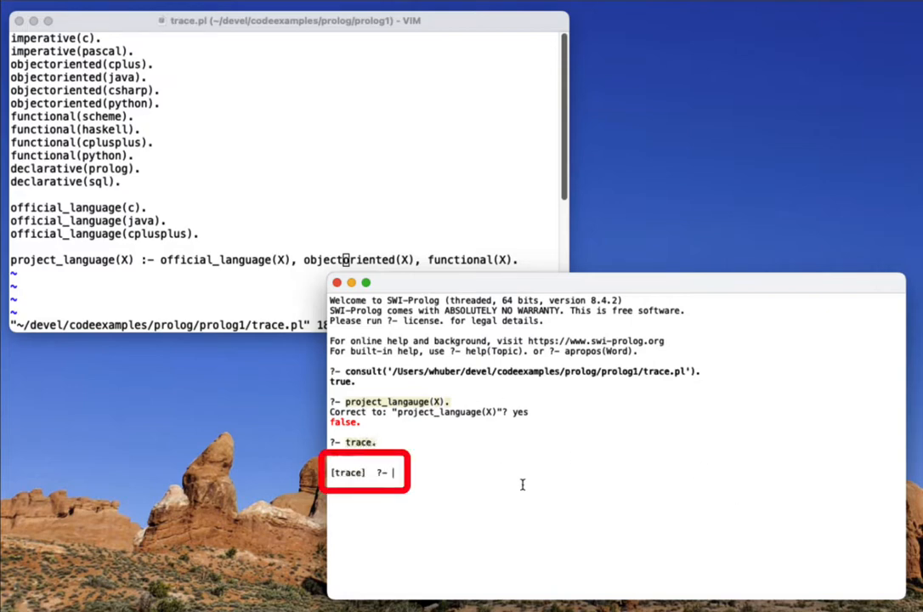
- Rerun project_langauge(X) under trace, accept the correction, and creep into official_language
text(project_langauge(X).)
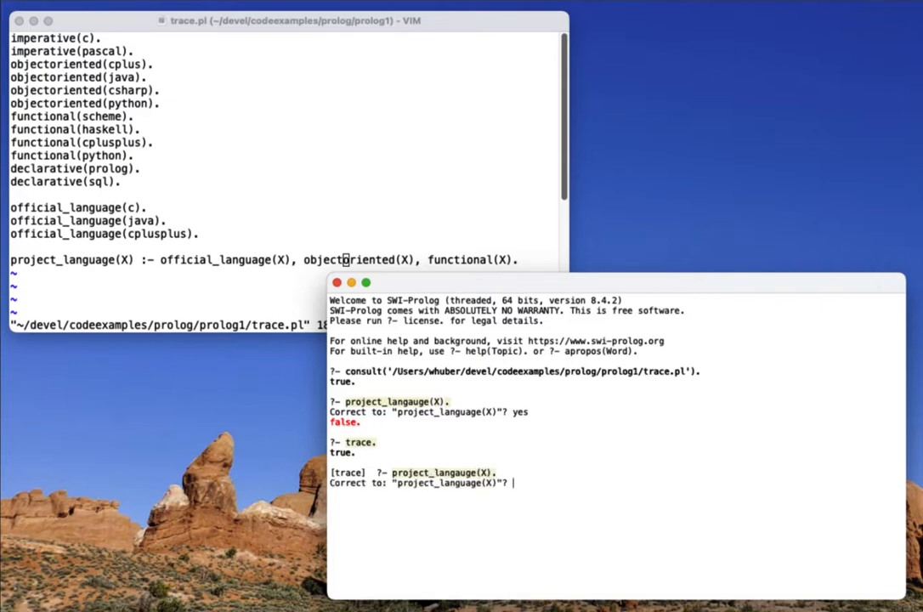
key(Return)
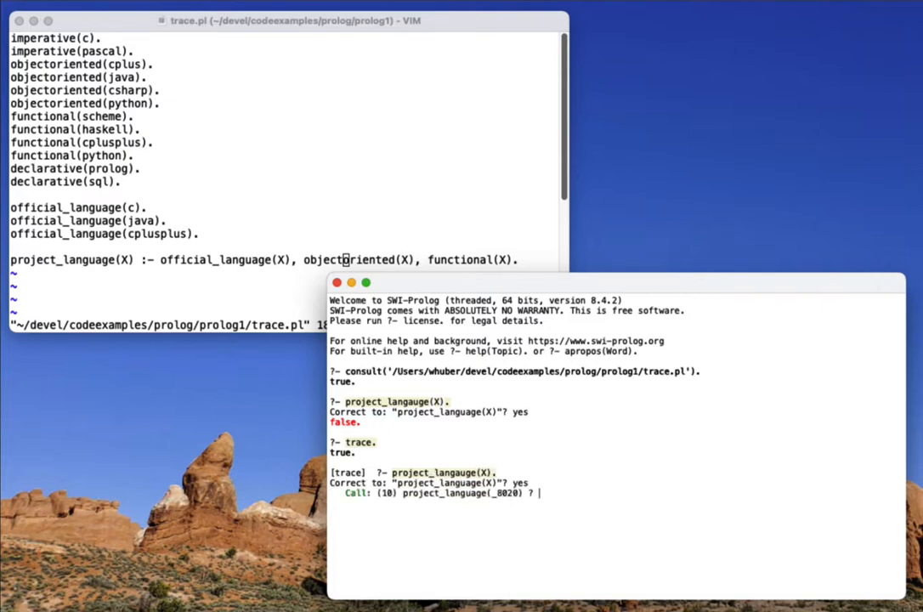
text(creep)
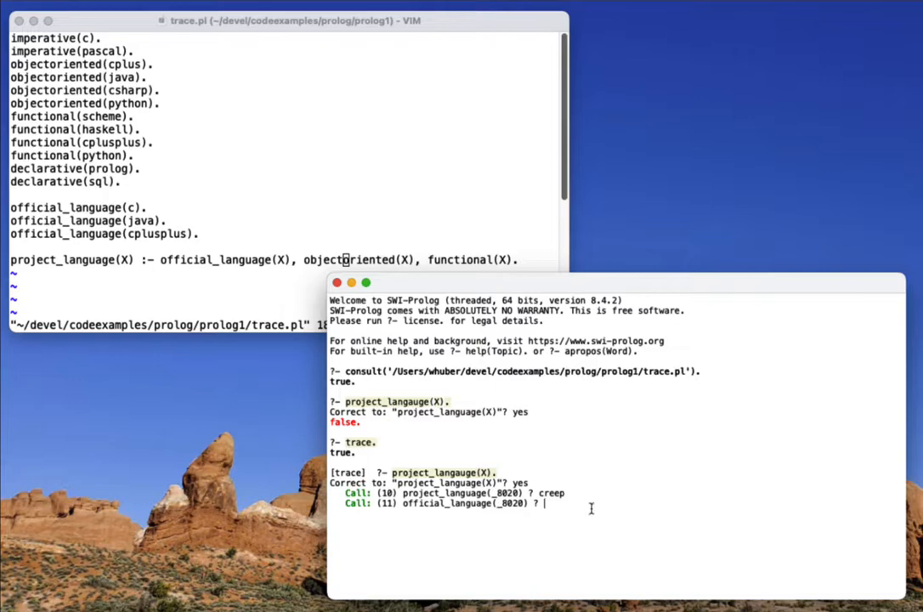
- Creep through each trace port, including objectoriented(c), until the query fails
key(Return)
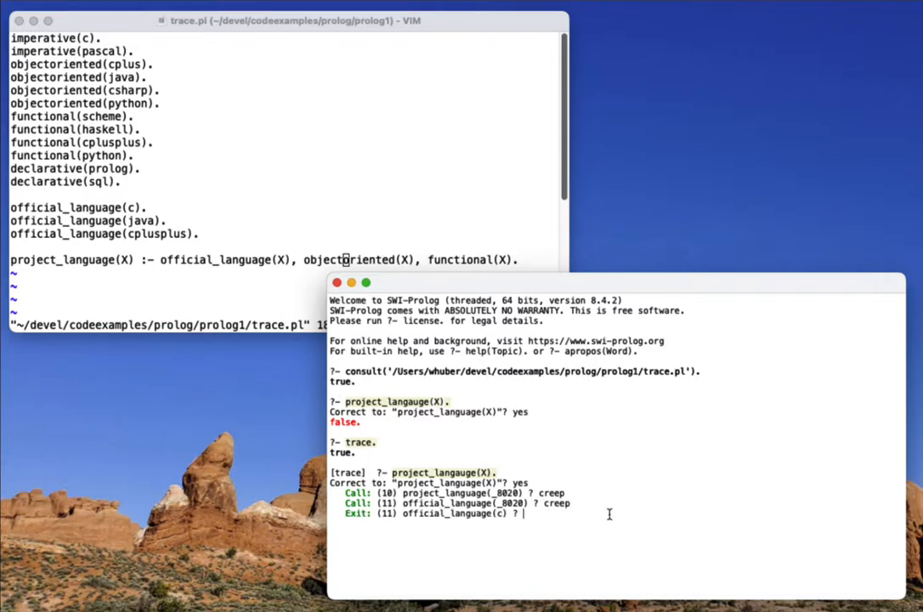
key(Return)
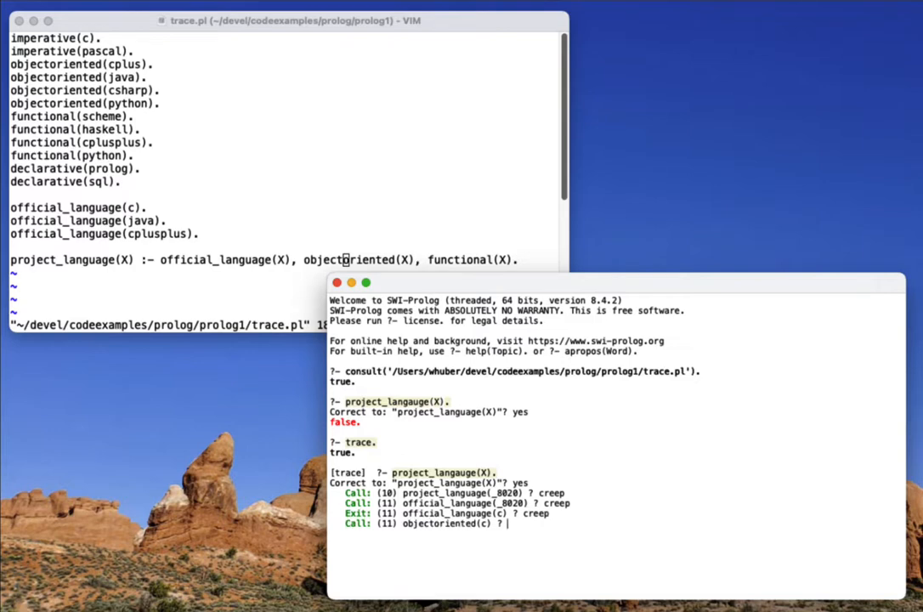
key(Return)
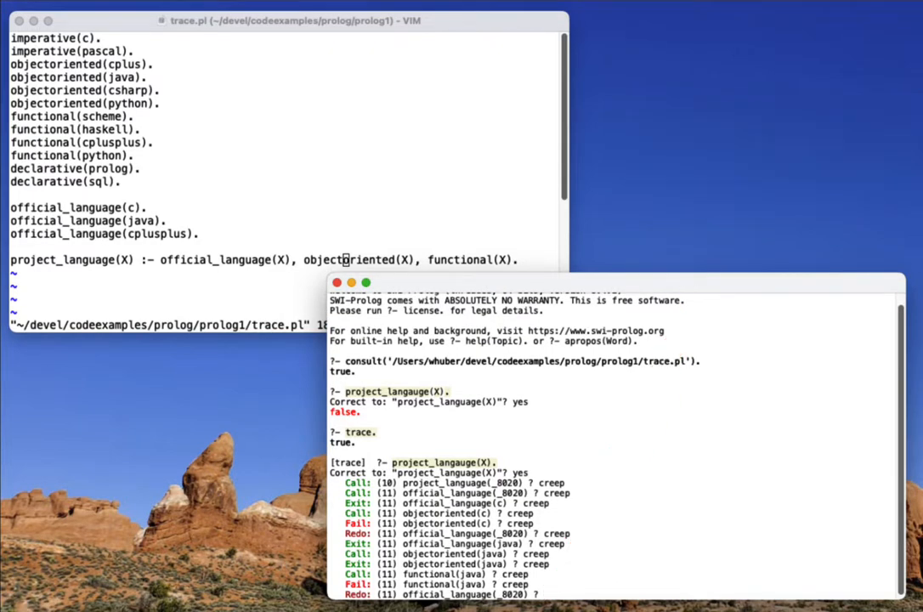
scroll(down, 3)
text(notrace.)
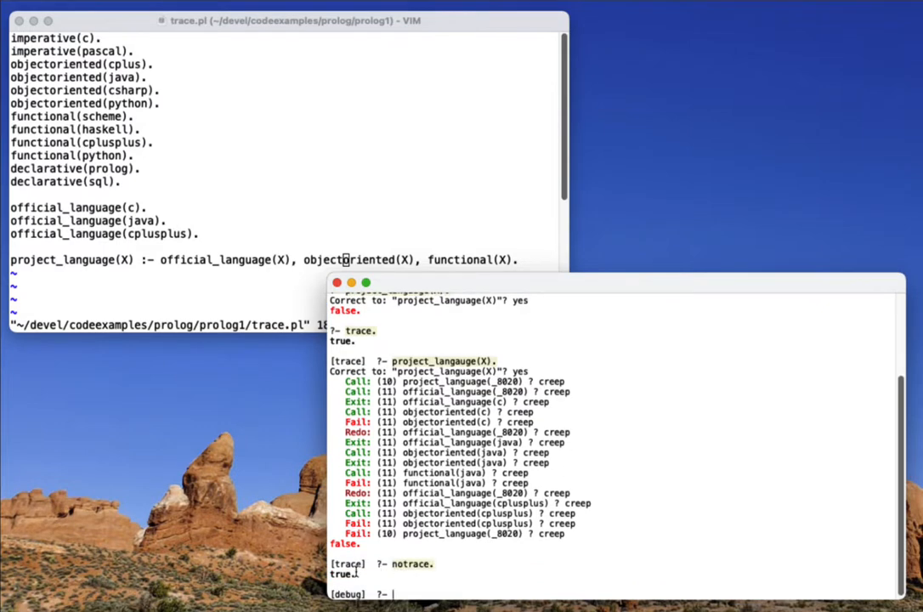
- Begin typing notrace/nodebug to leave trace and debug mode
text(nodebug.)
click(285, 63)
text(p)
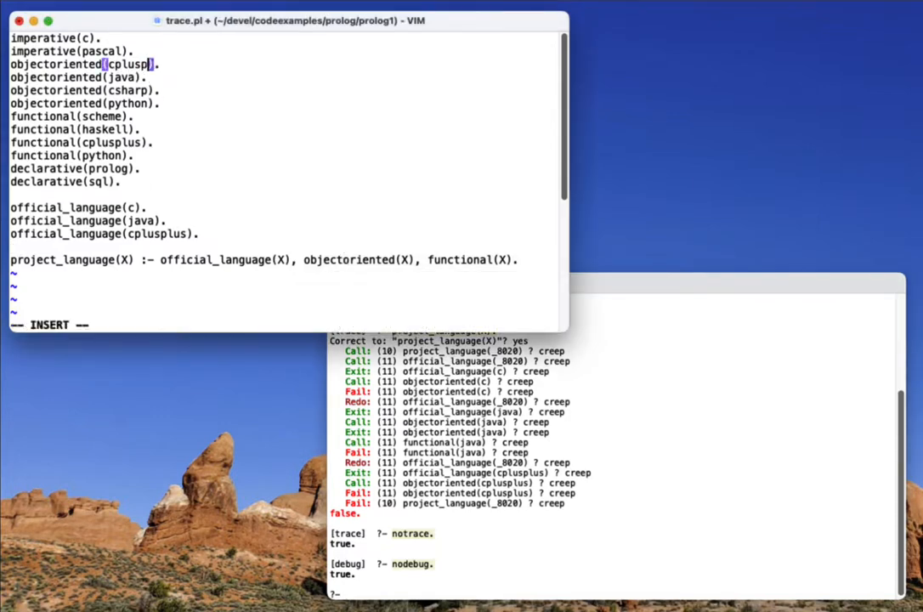
- Finish the objectoriented(cplusplus) edit in trace.pl and leave insert mode
key(Escape)
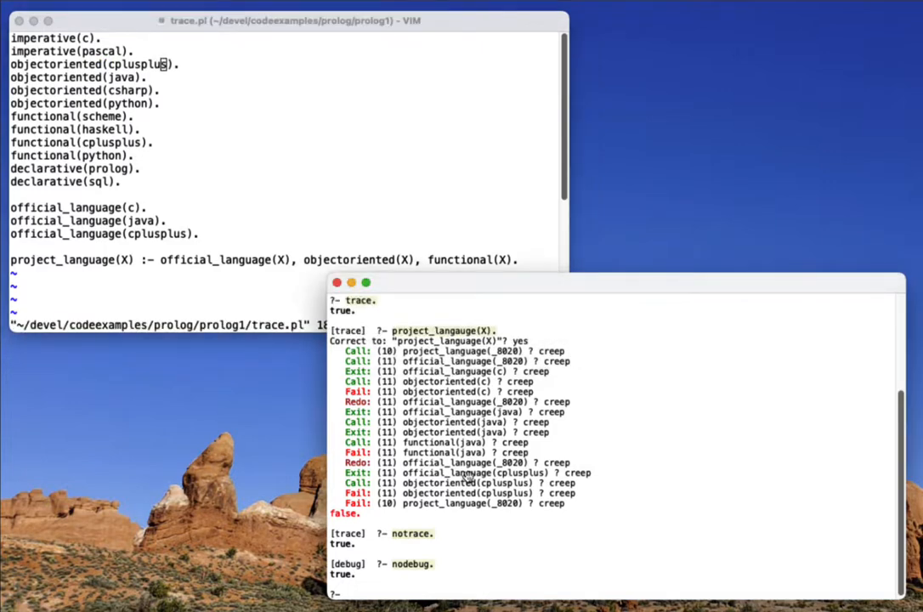
- Rerun project_langauge(X), then consult '/Users/whuber/devel/codeexamples/prolog/prolog1/trace.pl'
text(project_langauge(X).)
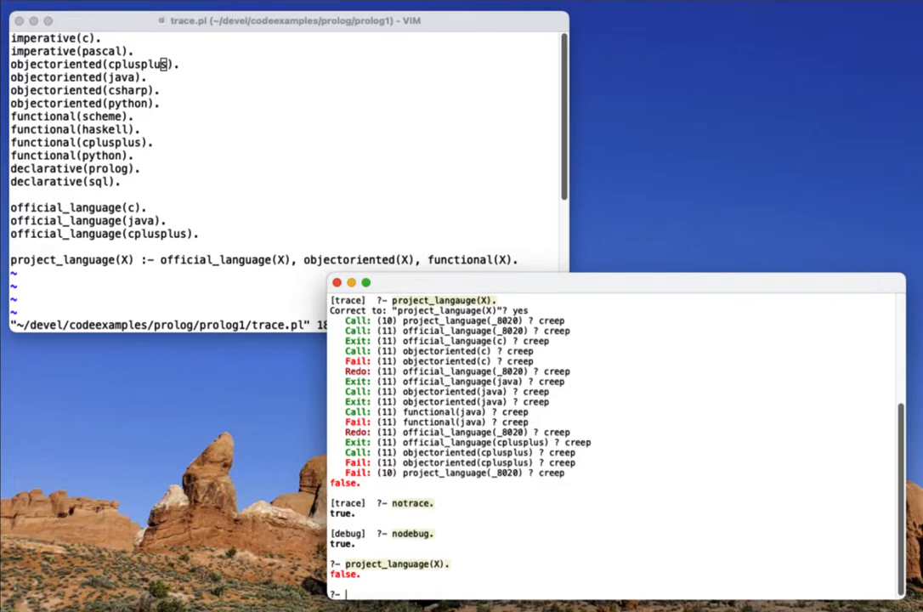
text(consult('/Users/whuber/devel/codeexamples/prolog/prolog1/trace.pl').)
text(project_language(X).)
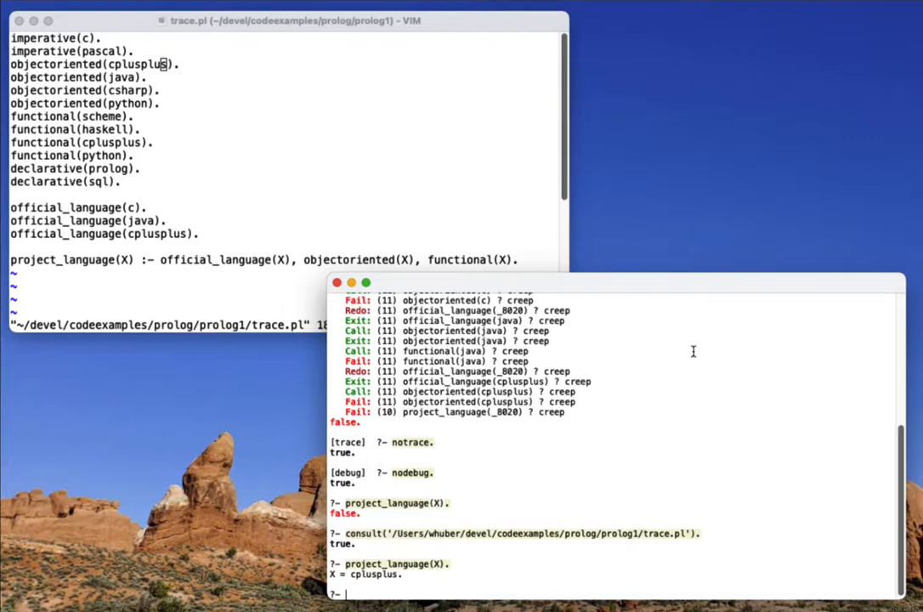
mouse_move(576, 426)
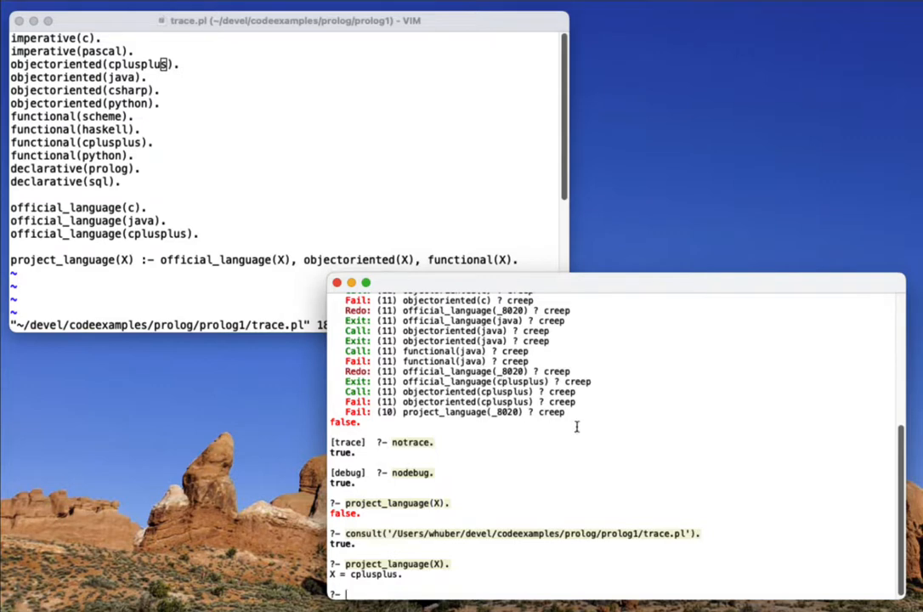
mouse_move(527, 361)
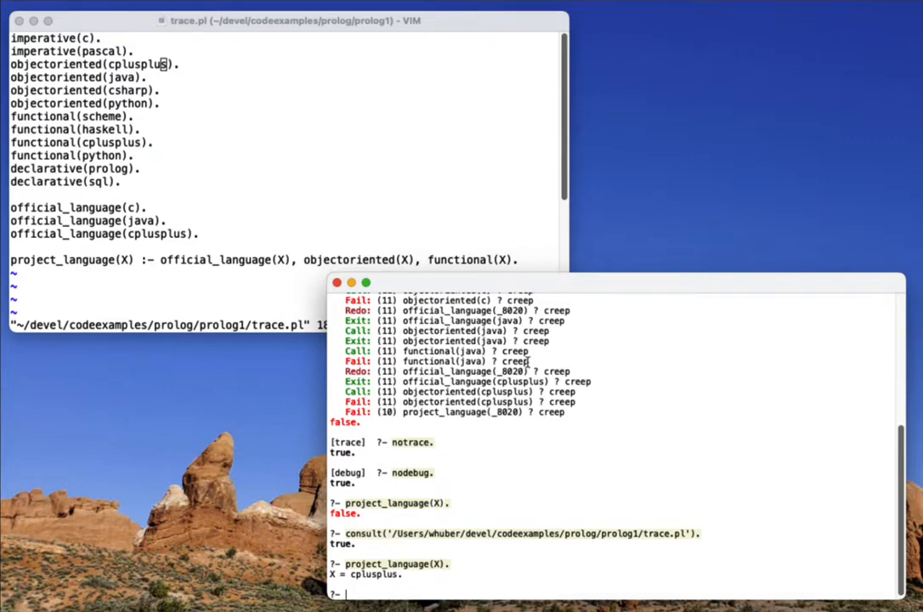